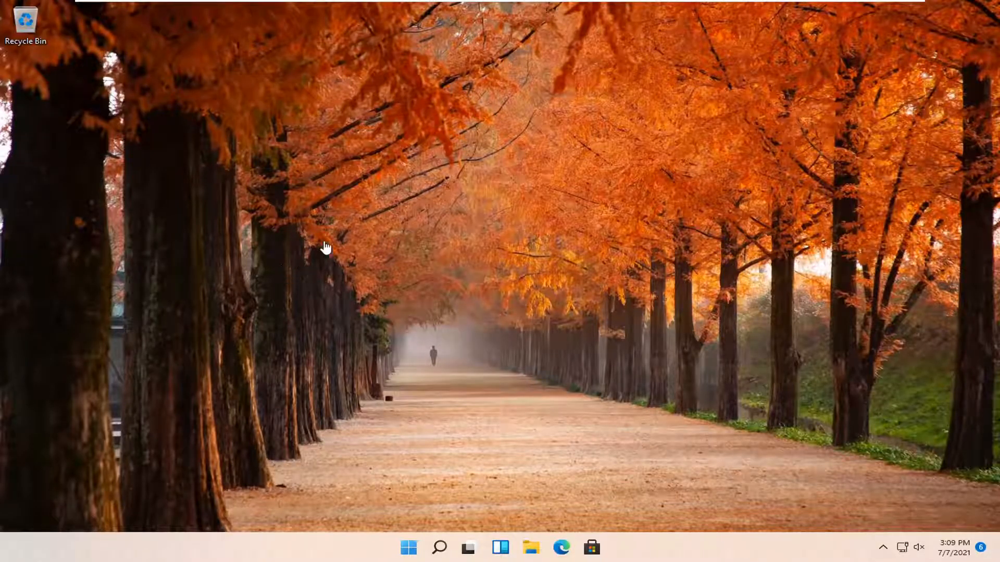
{"action": "mouse_move", "coordinate": [440, 192]}
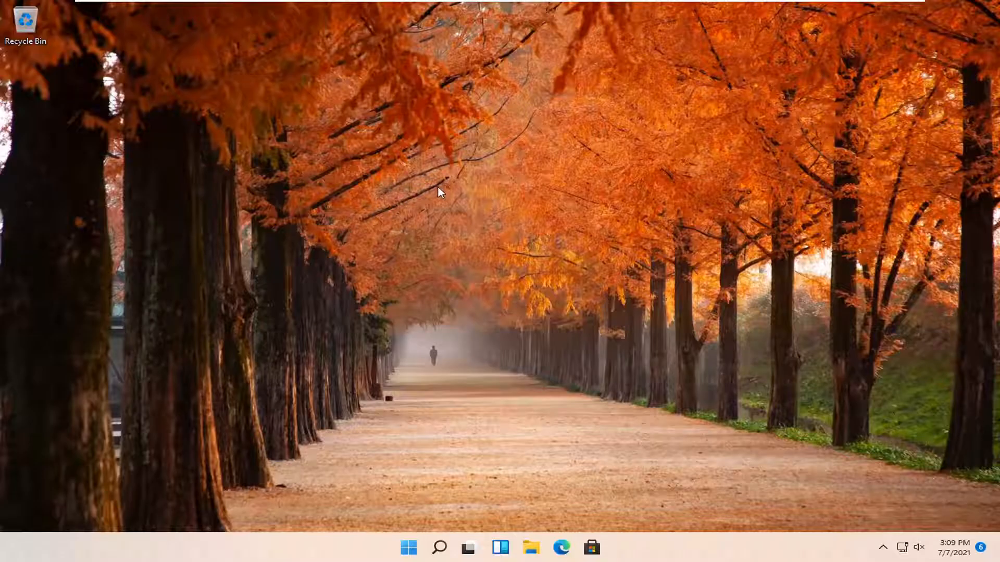
Bring up the desktop's right-click context menu on an empty area.
{"action": "right_click", "coordinate": [439, 193]}
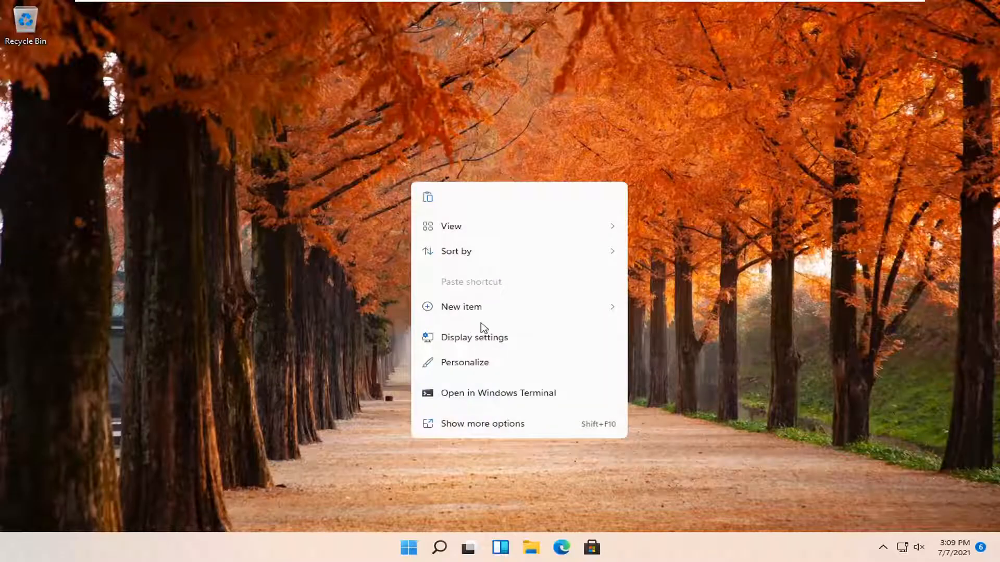
Go through Personalize to the Lock screen page and scroll to Related settings.
{"action": "left_click", "coordinate": [458, 370]}
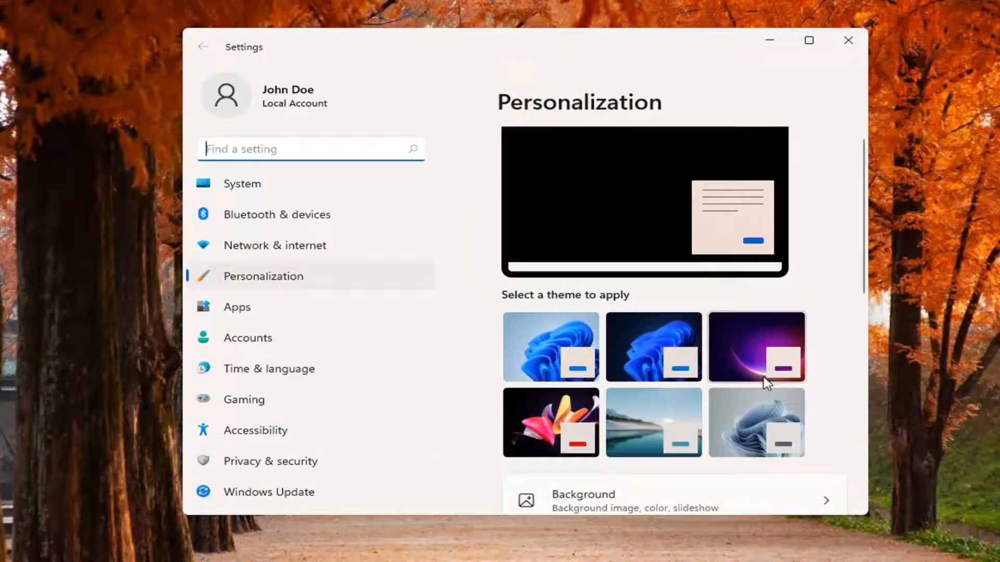
{"action": "scroll", "scroll_direction": "down", "scroll_amount": 3}
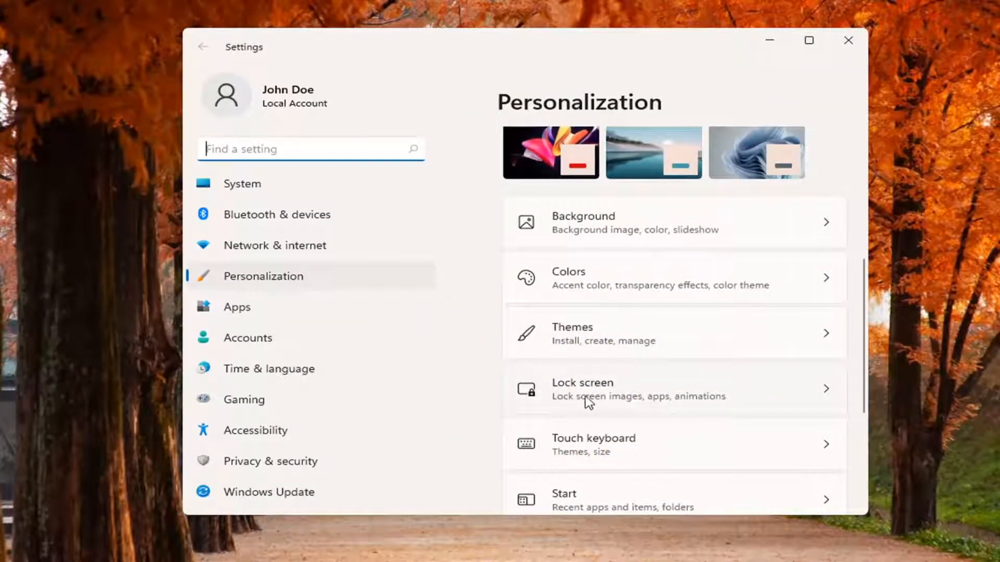
{"action": "left_click", "coordinate": [581, 388]}
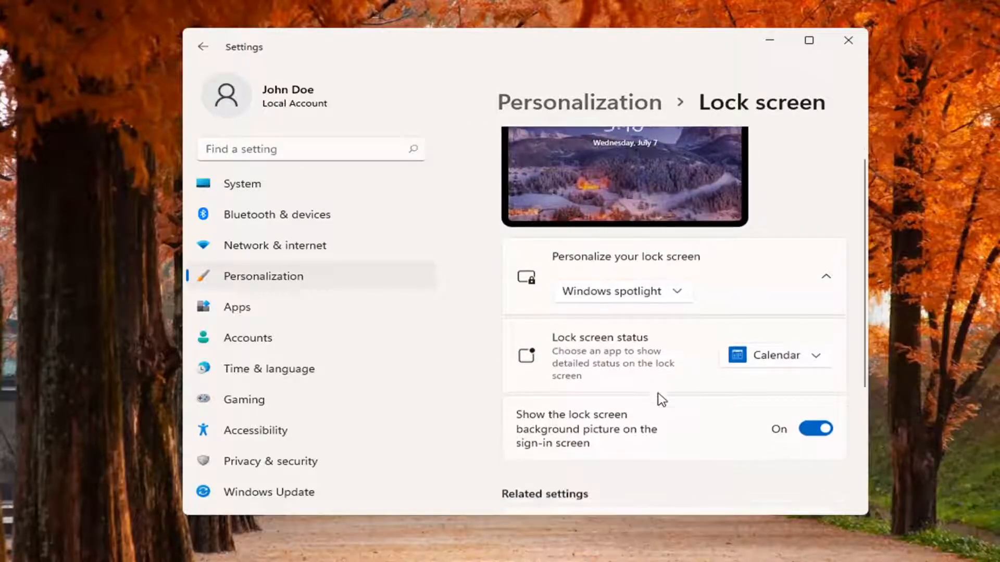
{"action": "scroll", "scroll_direction": "down", "scroll_amount": 3}
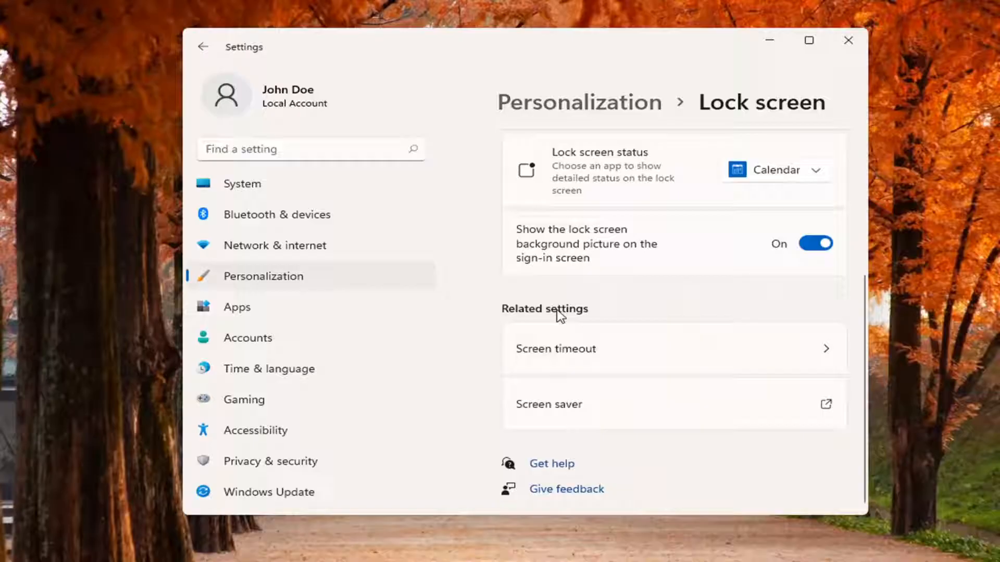
{"action": "mouse_move", "coordinate": [828, 410]}
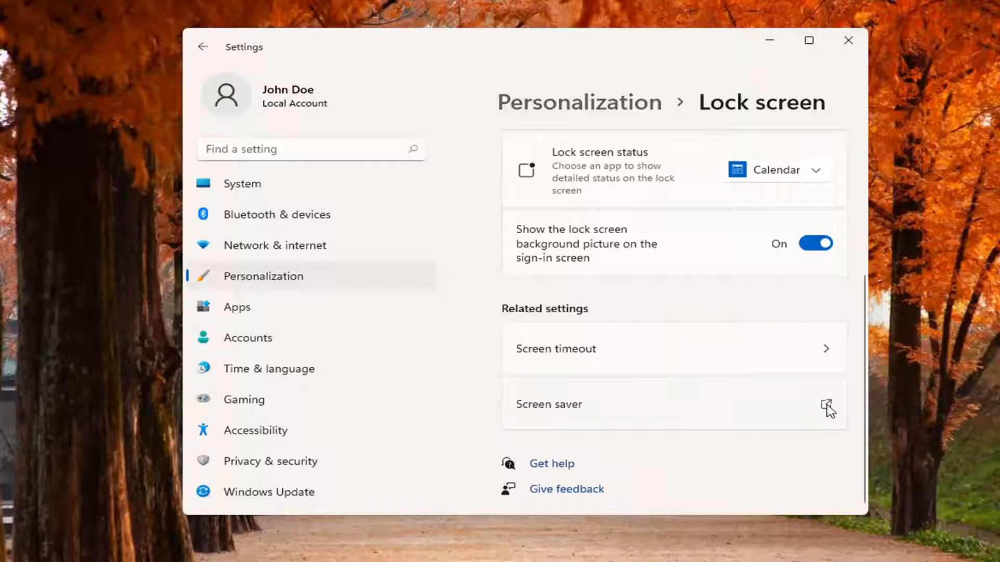
Choose Mystify from the Screen Saver list, keeping the 1-minute wait.
{"action": "left_click", "coordinate": [828, 404]}
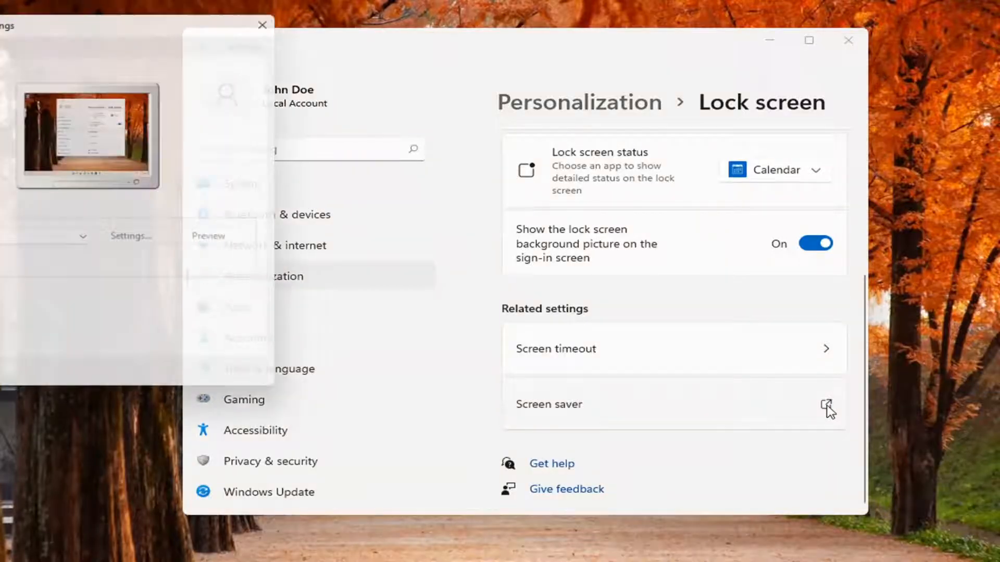
{"action": "left_click", "coordinate": [825, 404]}
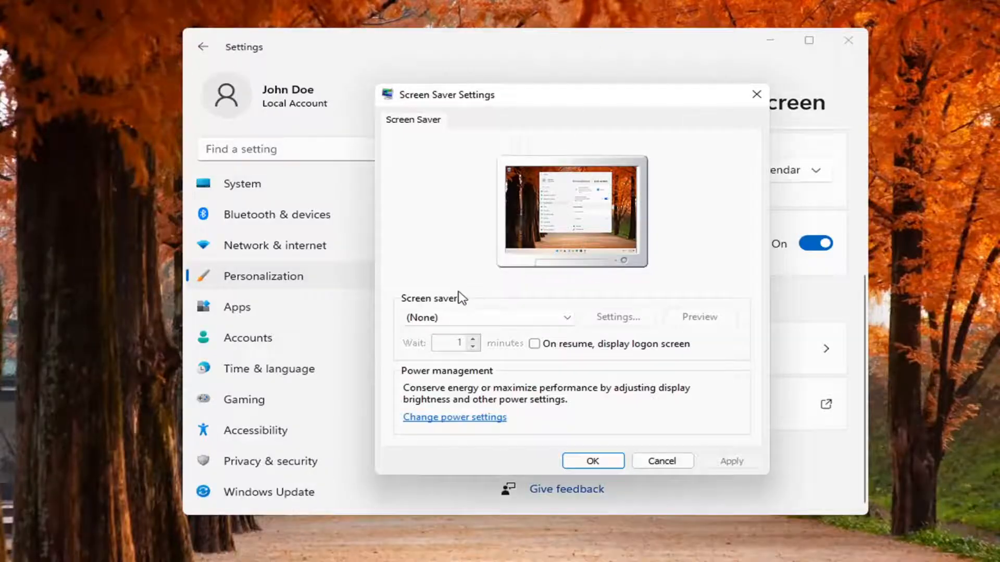
{"action": "left_click", "coordinate": [487, 317]}
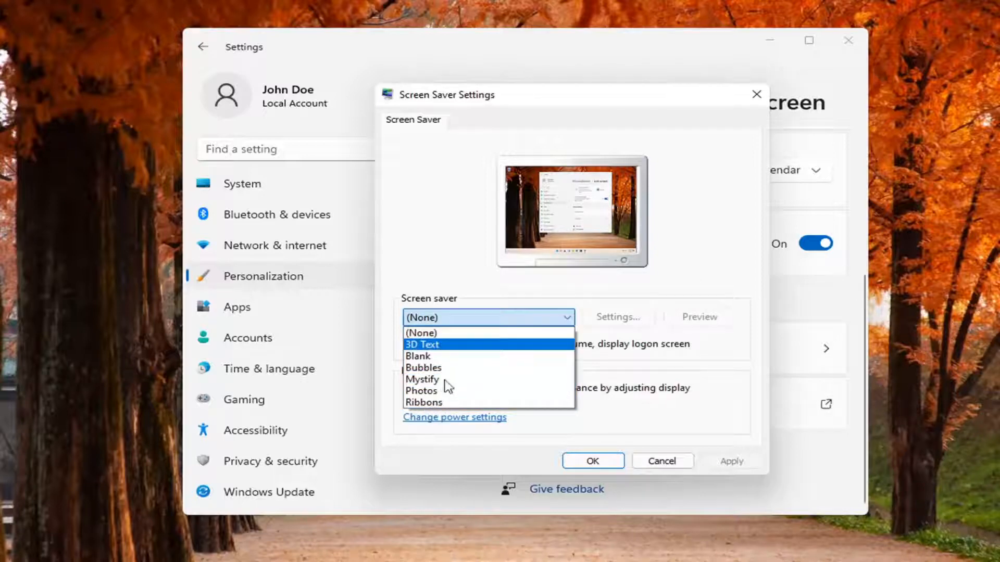
{"action": "left_click", "coordinate": [422, 380]}
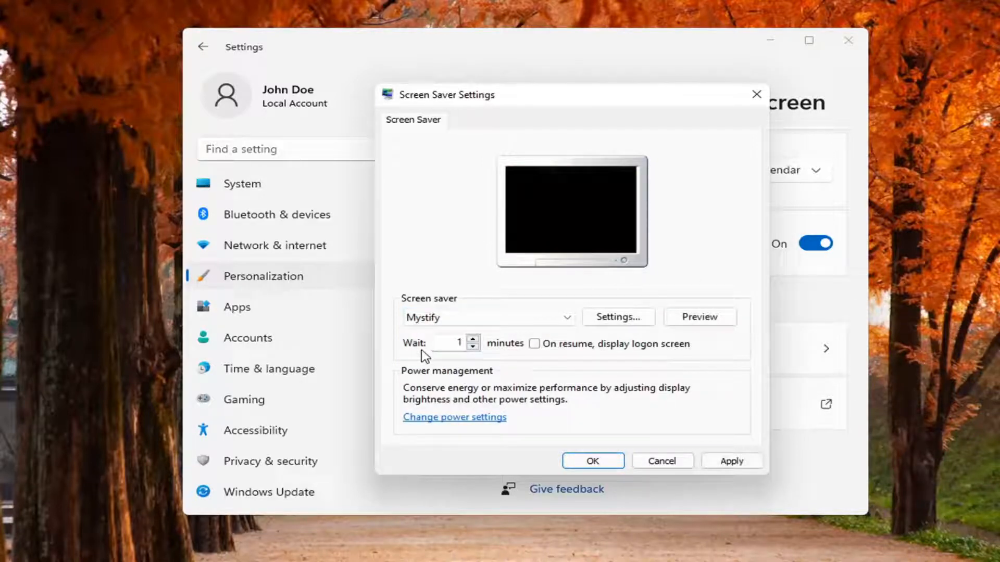